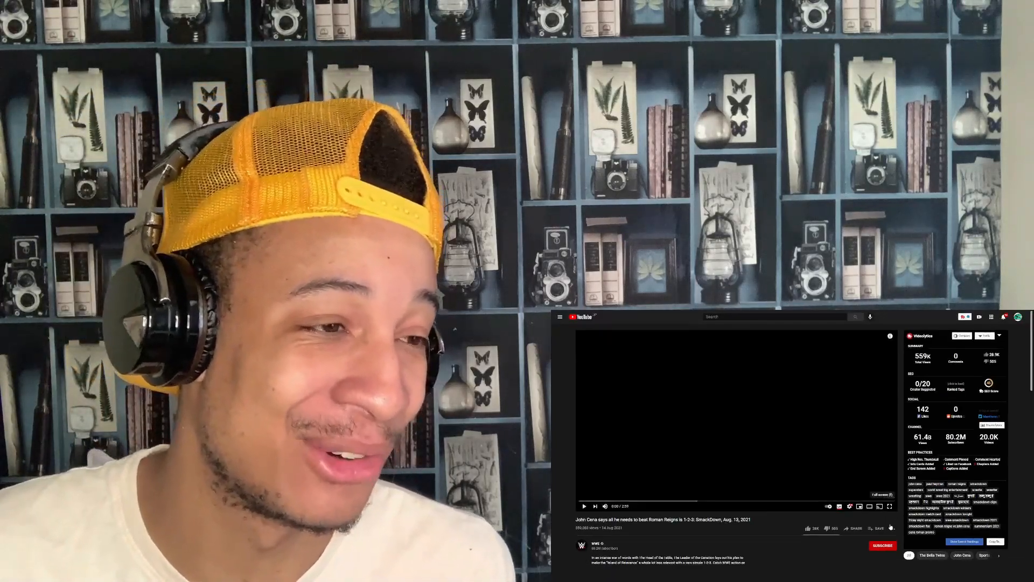
Step: Expand the John Cena SmackDown promo about beating Roman Reigns to full screen
click(889, 506)
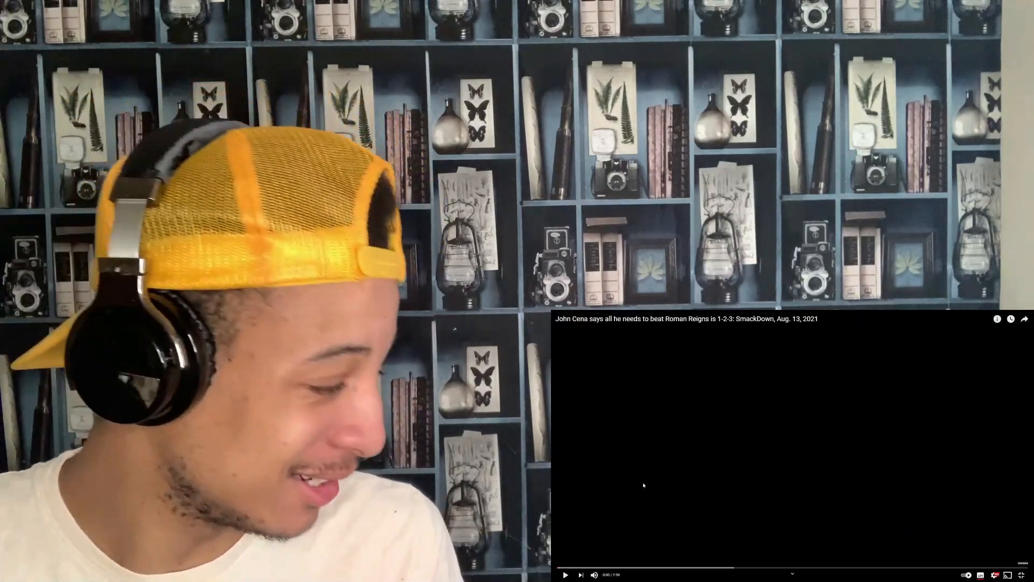